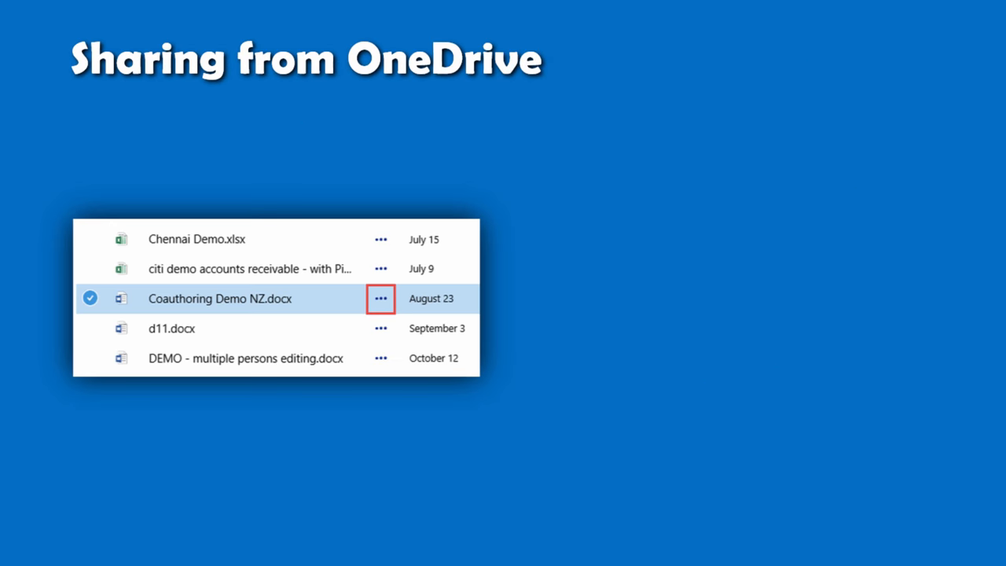
Share 'Coauthoring Demo NZ.docx', inviting one person with edit permission and a submit-by-tomorrow message
{"action": "left_click", "coordinate": [381, 299]}
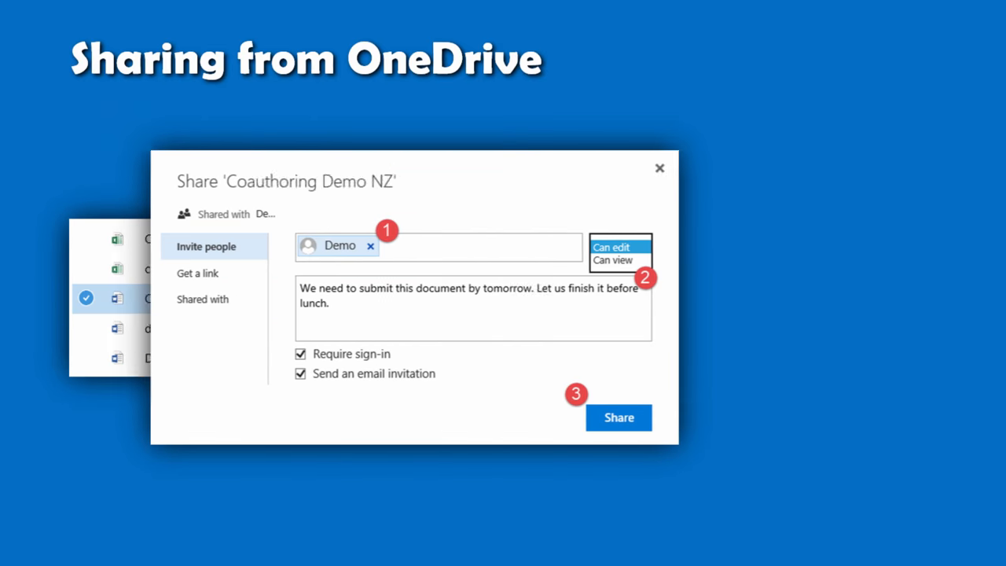